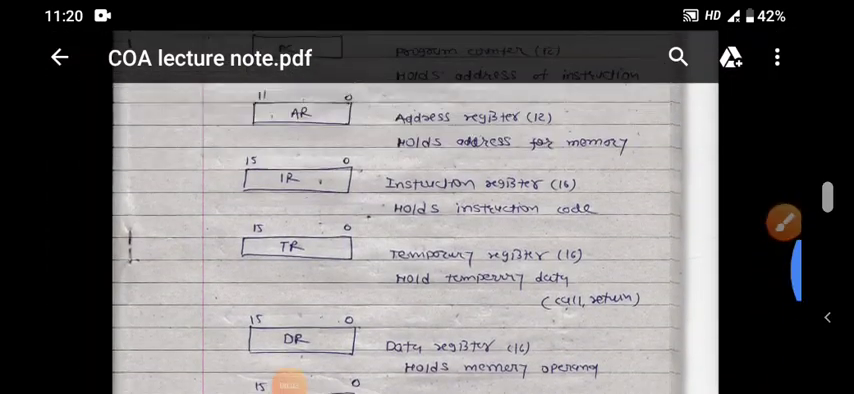
scroll("down", 3)
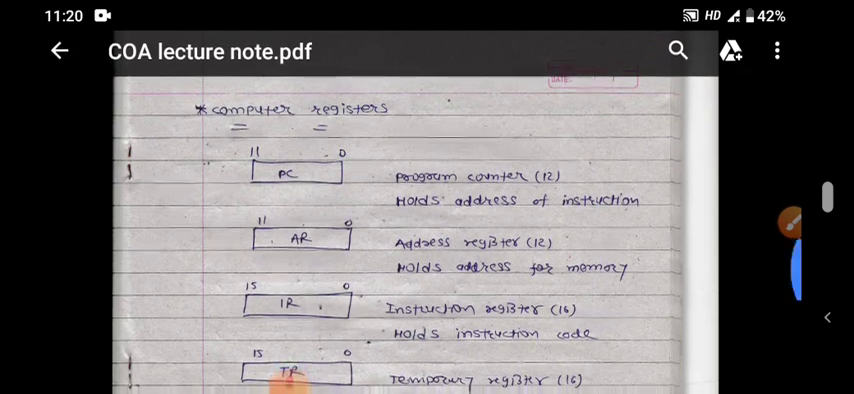
scroll("down", 3)
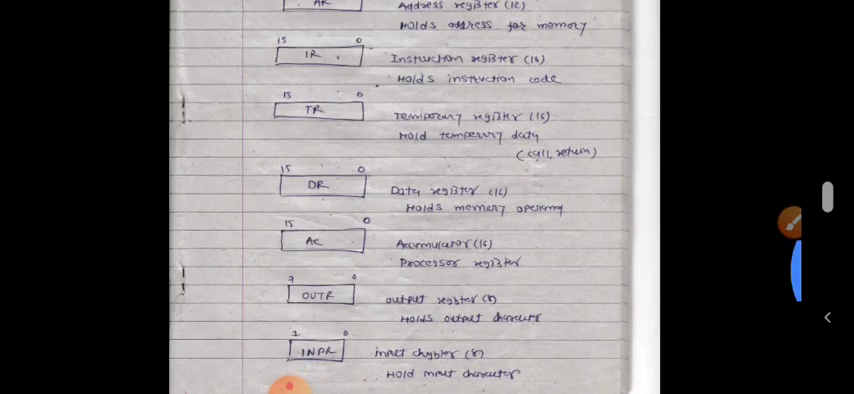
scroll("down", 3)
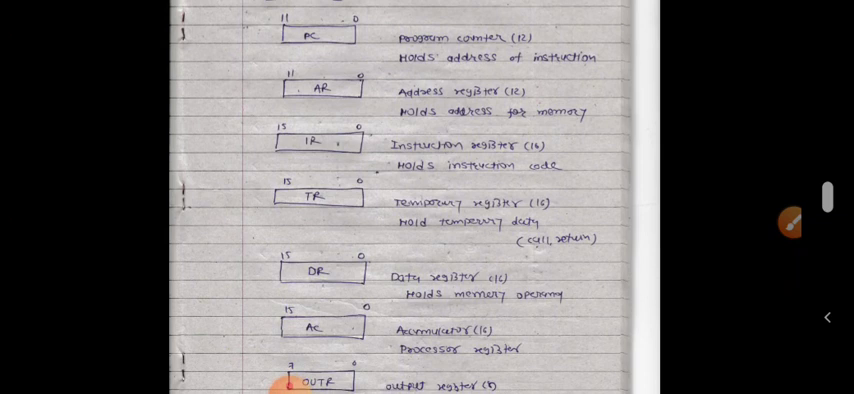
scroll("down", 3)
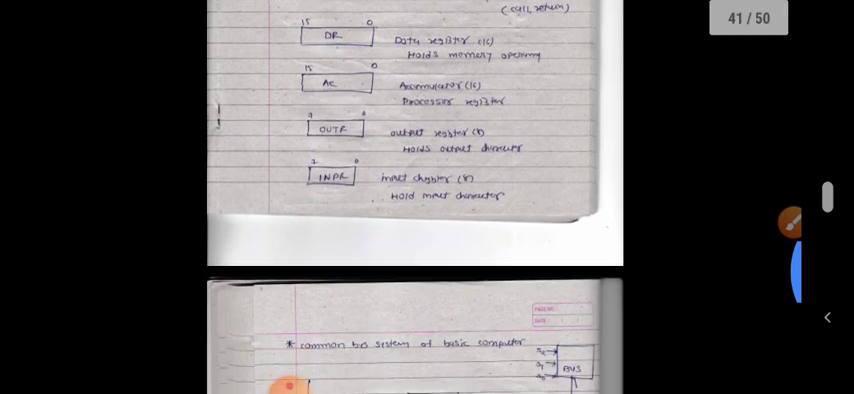
scroll("down", 3)
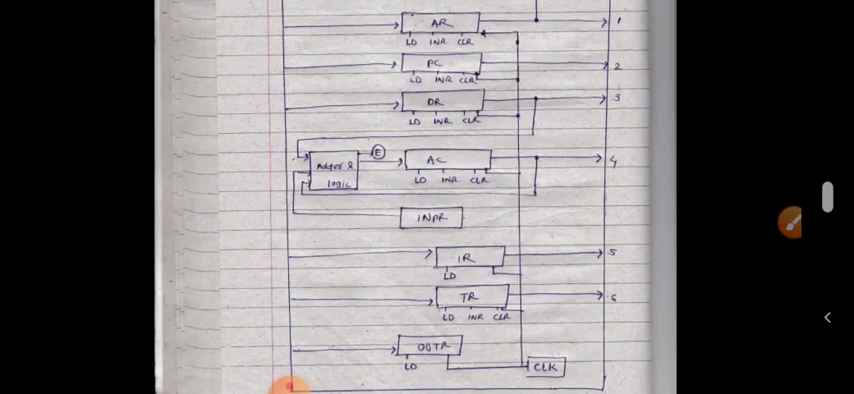